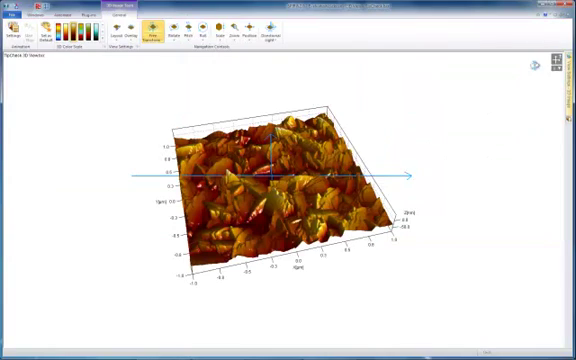
{"action": "mouse_move", "coordinate": [400, 124]}
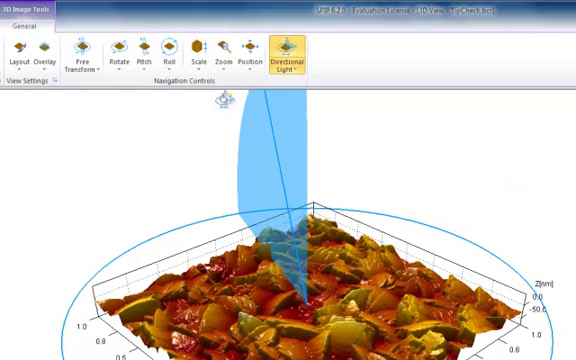
- Tilt the directional light away from vertical, then return to free rotation of the 3D surface
{"action": "left_click", "coordinate": [284, 50]}
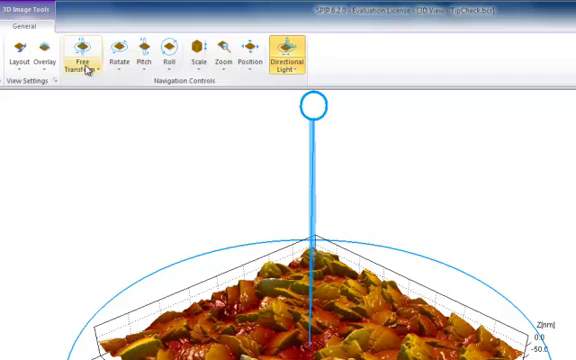
{"action": "left_click_drag", "start_coordinate": [312, 104], "coordinate": [376, 104]}
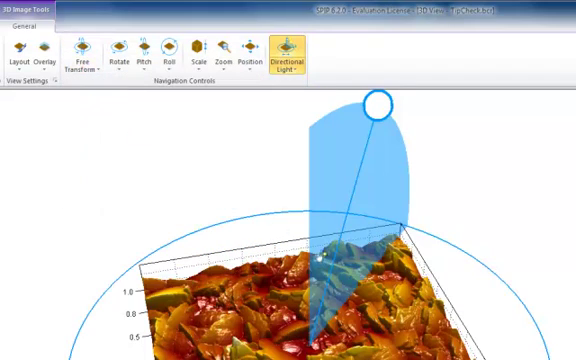
{"action": "left_click", "coordinate": [84, 56]}
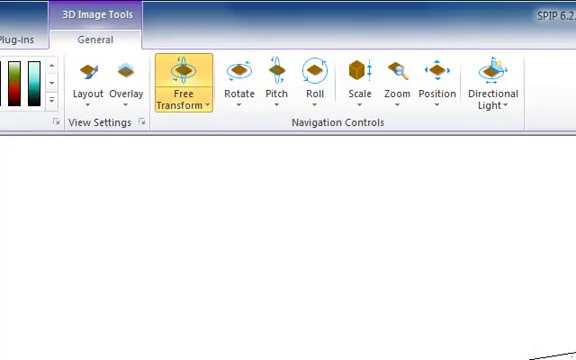
{"action": "left_click", "coordinate": [88, 78]}
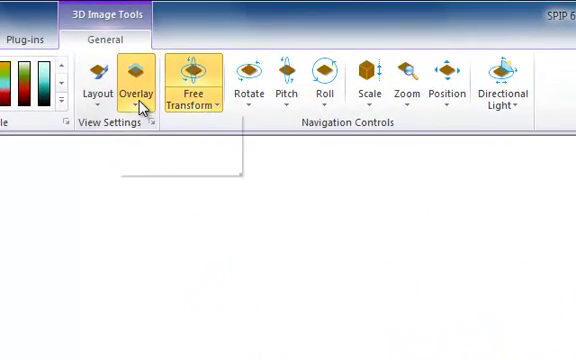
{"action": "left_click", "coordinate": [132, 80]}
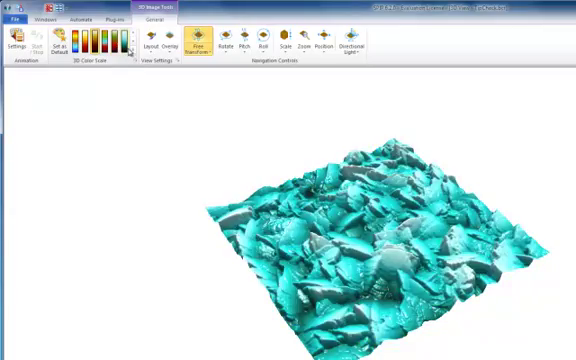
- Bring up the View Settings - 3D Image pane with camera, title, lights, axes and colouring groups
{"action": "left_click", "coordinate": [100, 60]}
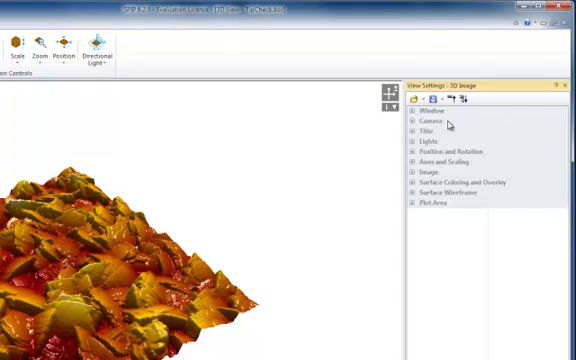
- Expand all view settings groups to show title, position, rotation and axis scaling properties
{"action": "left_click", "coordinate": [408, 112]}
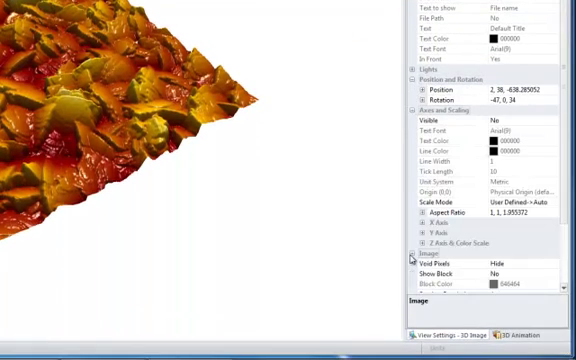
{"action": "scroll", "scroll_direction": "down", "scroll_amount": 3}
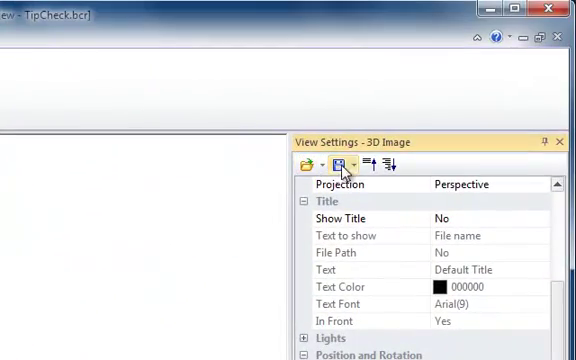
- Show the Save Settings / Set As Default choices, then the load and reset-to-defaults choices
{"action": "left_click", "coordinate": [340, 164]}
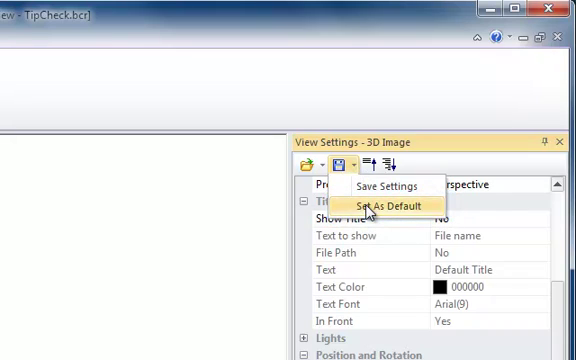
{"action": "mouse_move", "coordinate": [384, 188]}
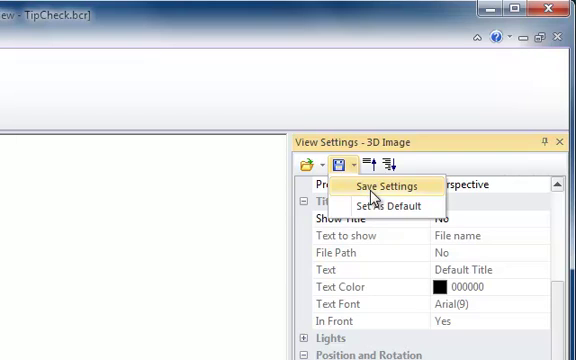
{"action": "left_click", "coordinate": [316, 160]}
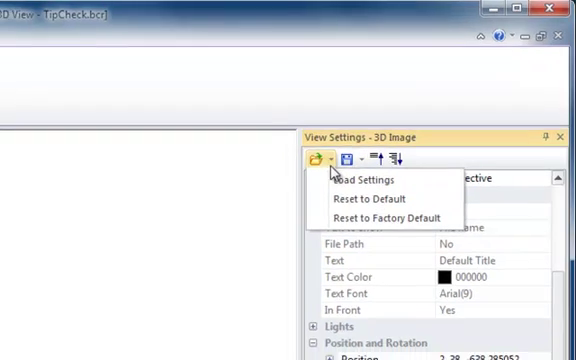